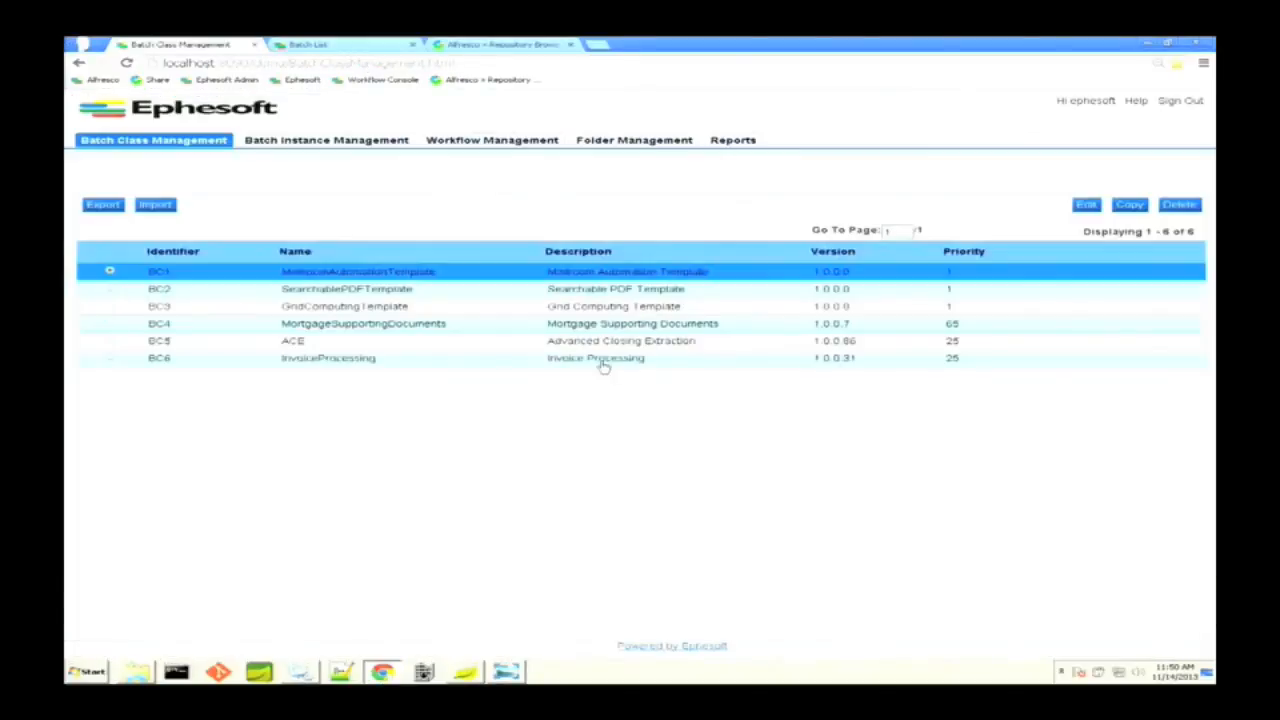
mouse_move(608, 464)
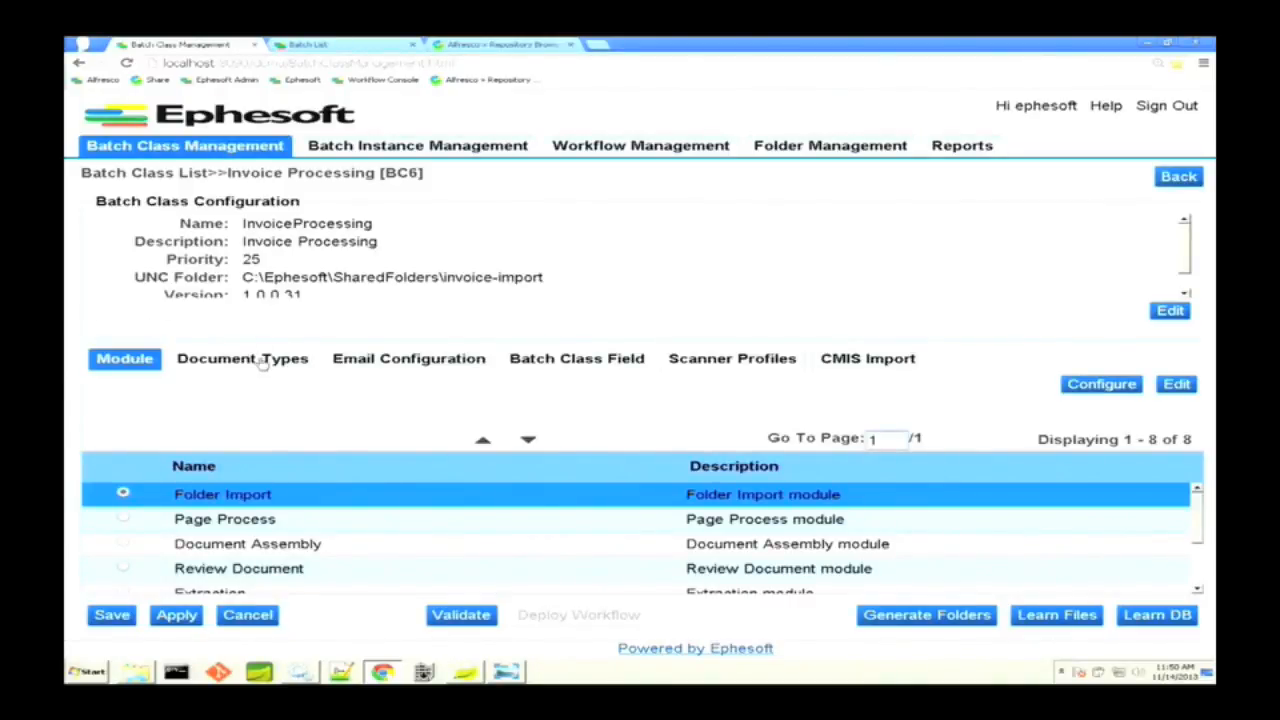
Step: Show the batch class's document types to reach the Invoice document type
left_click(242, 358)
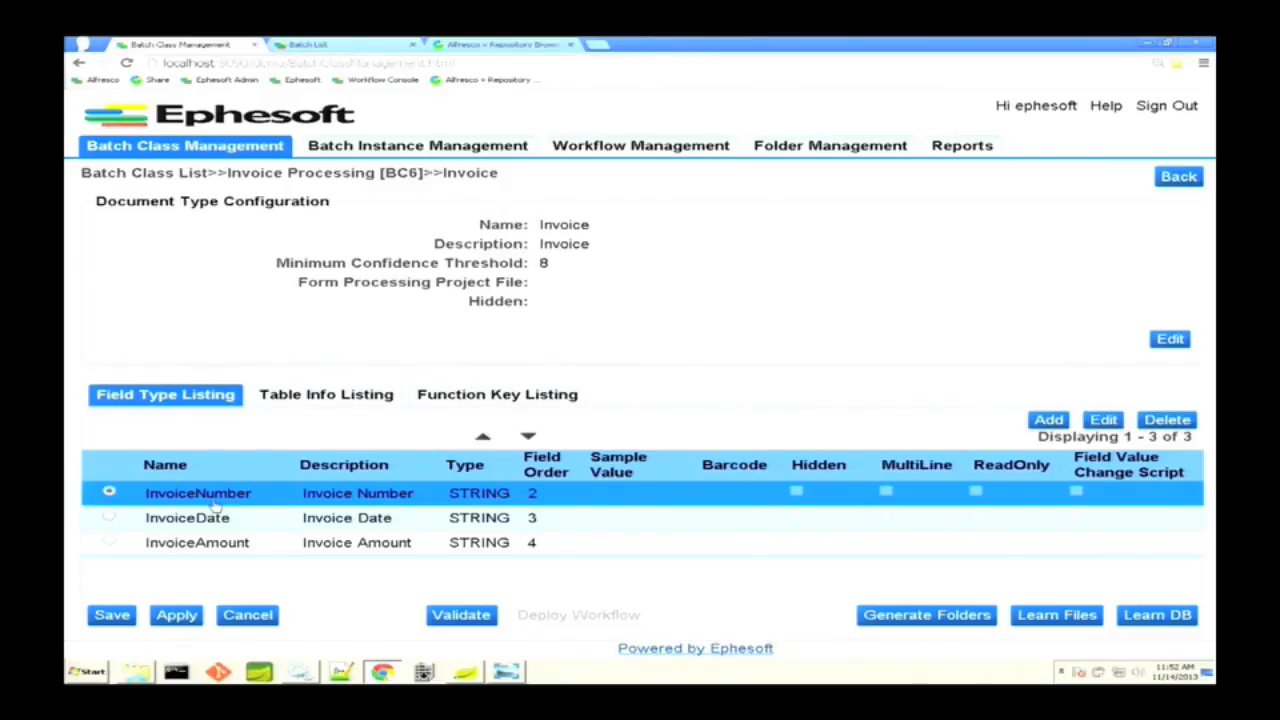
left_click(198, 492)
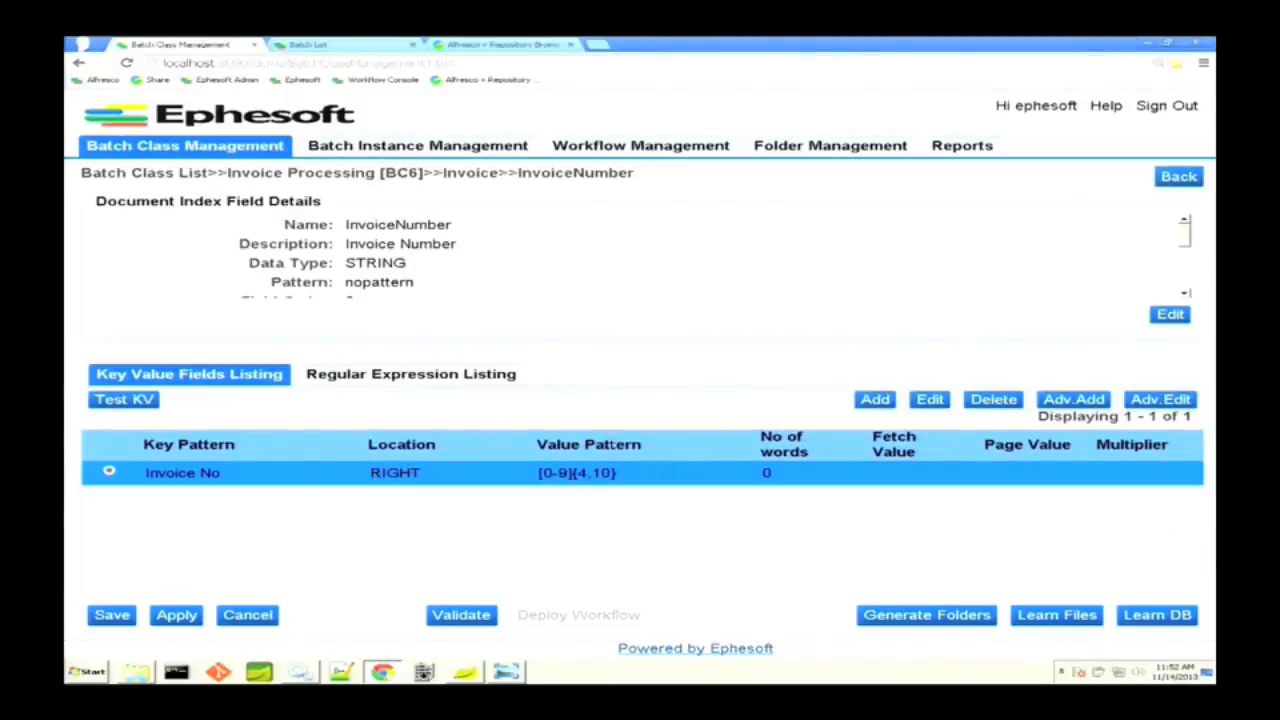
mouse_move(1172, 260)
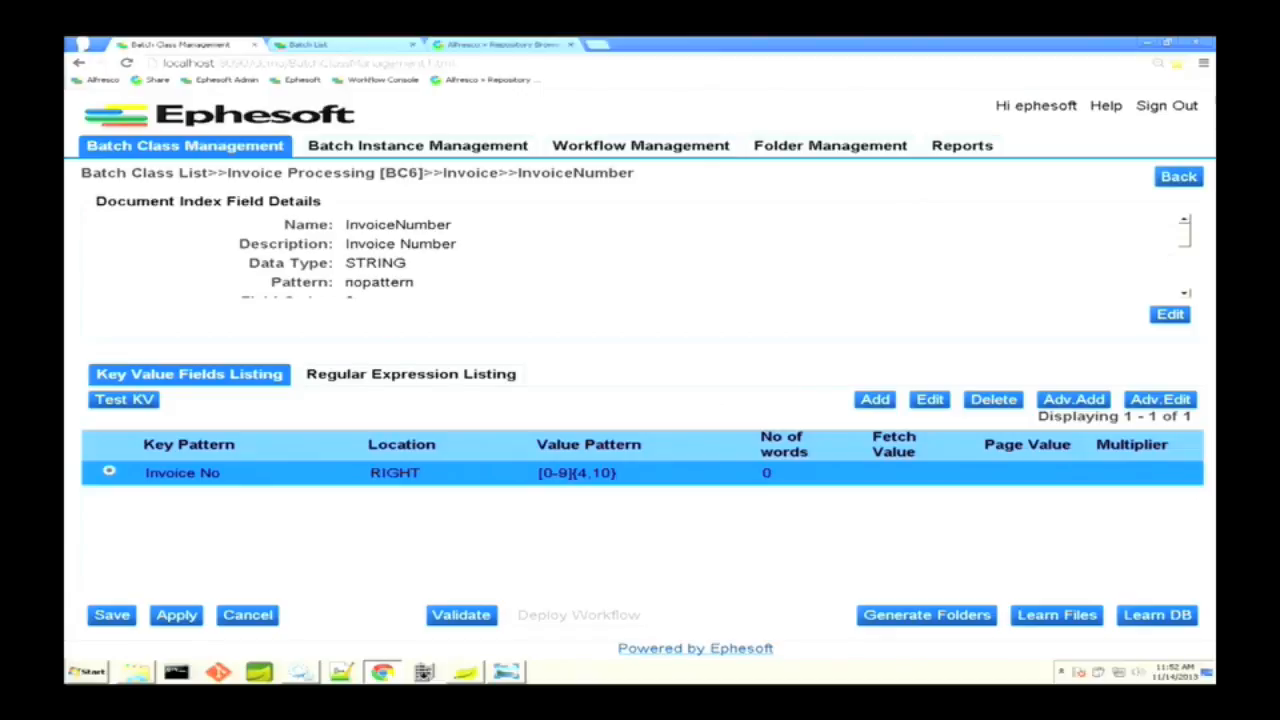
left_click(1178, 176)
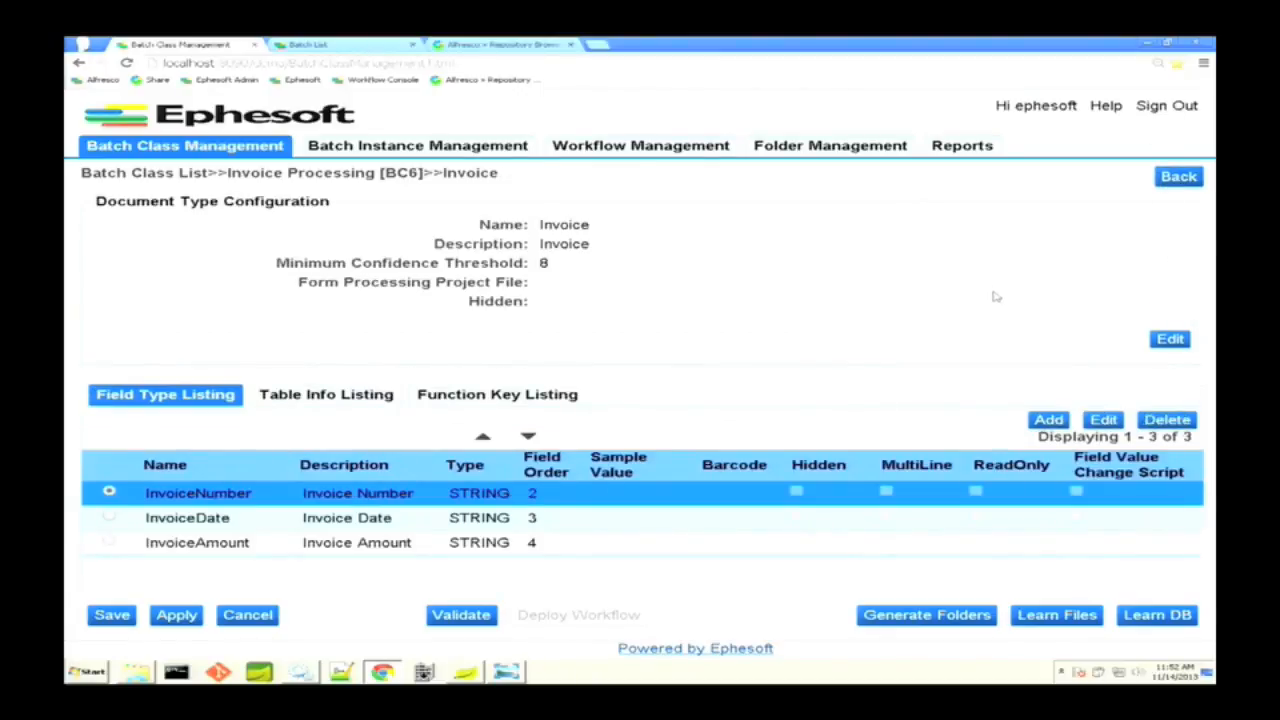
mouse_move(972, 282)
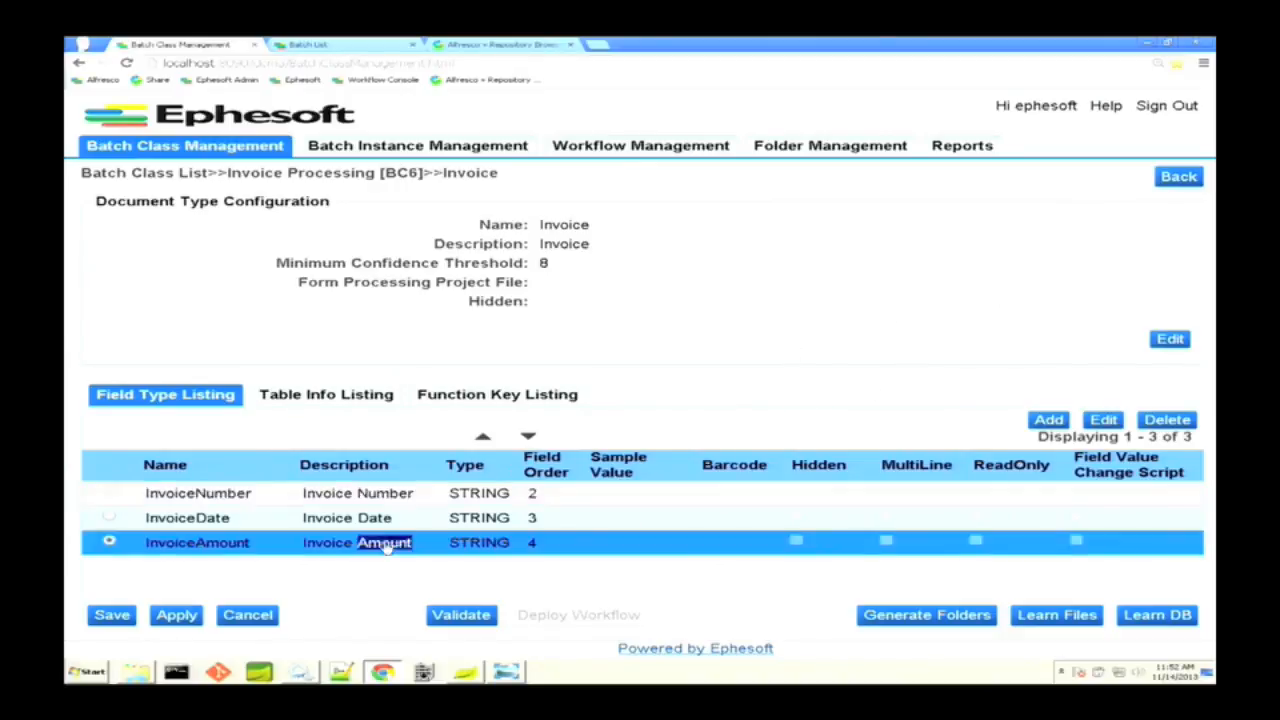
Step: Start a new advanced key-value extraction rule for the InvoiceAmount field
double_click(196, 542)
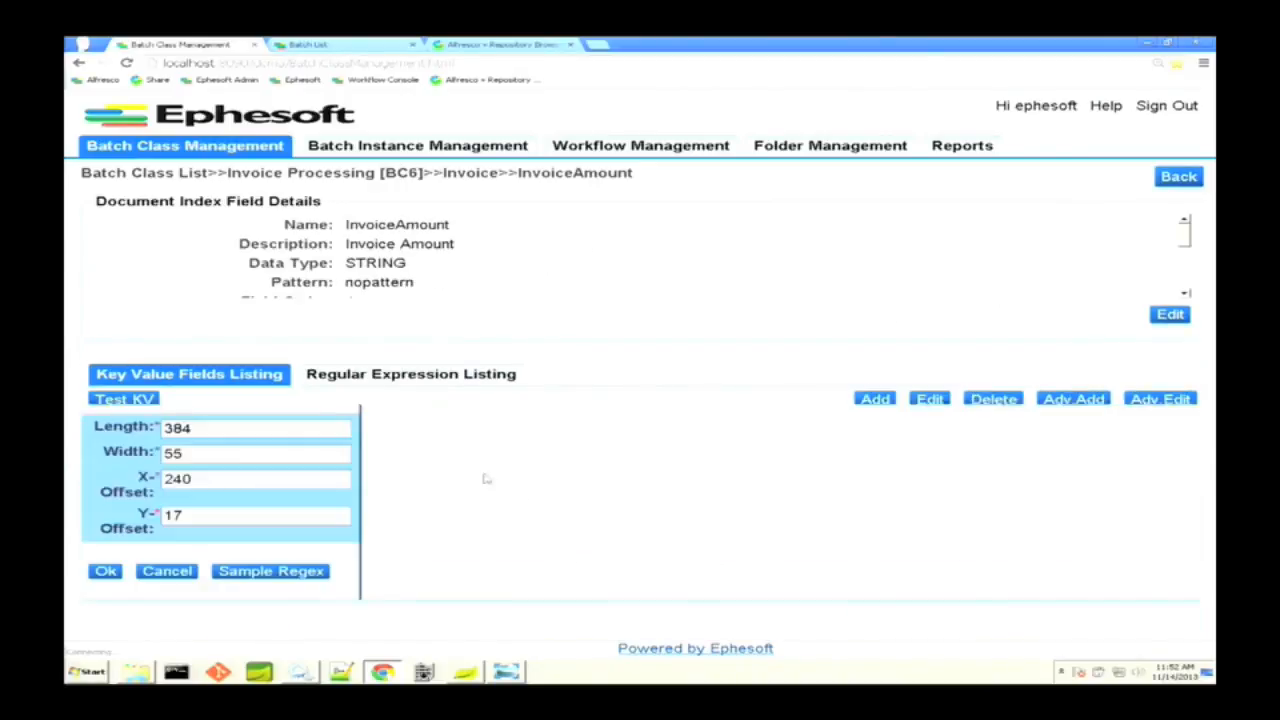
left_click(124, 398)
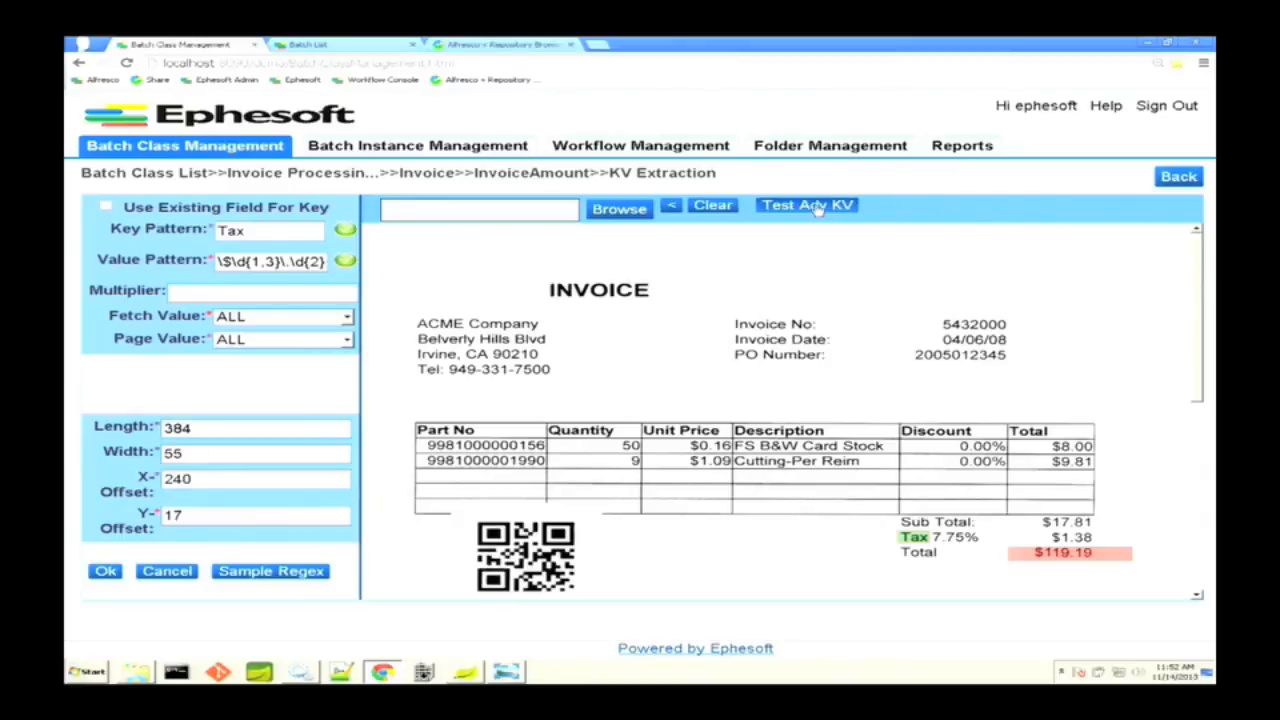
left_click(808, 204)
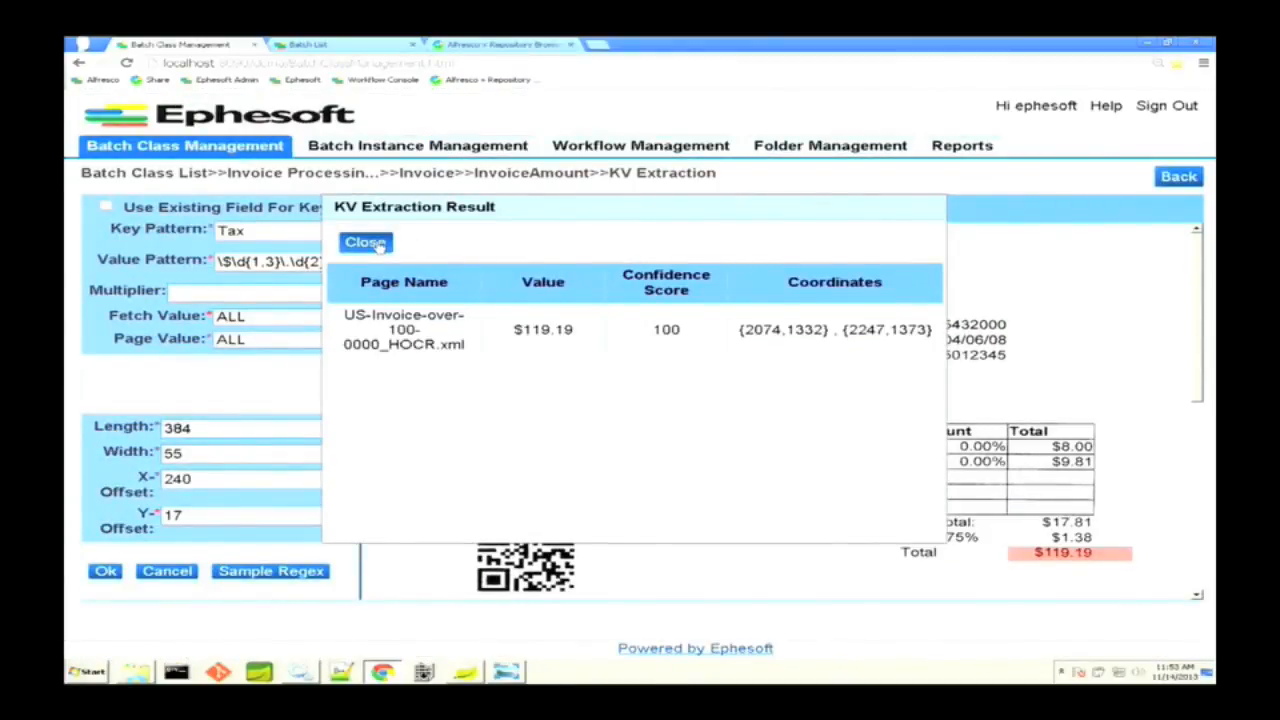
left_click(364, 242)
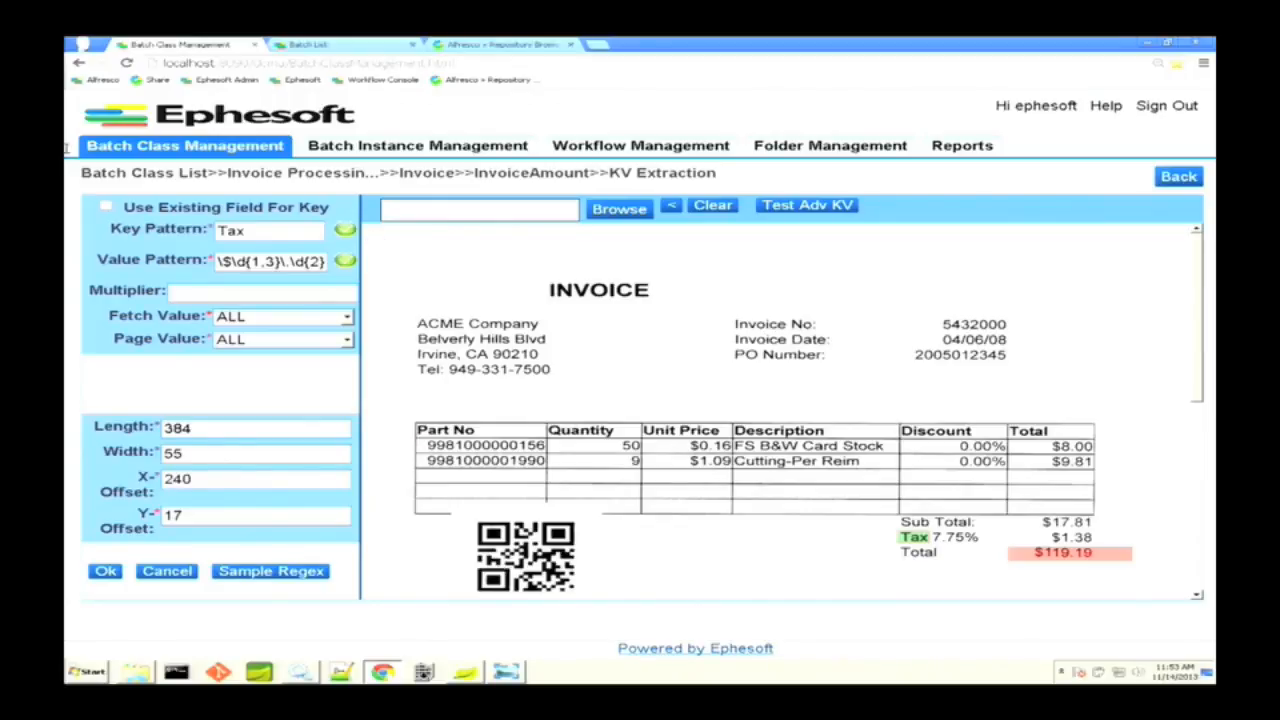
mouse_move(596, 376)
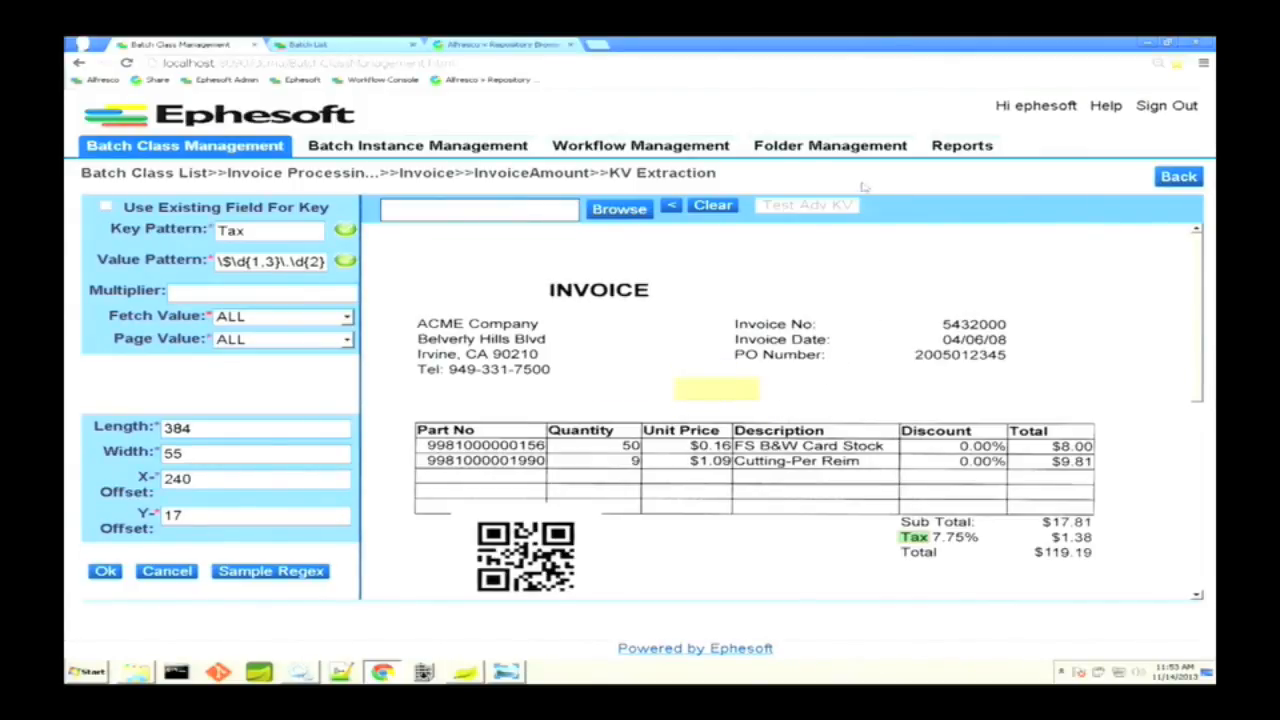
Step: Redraw the Tax key and amount zones on the invoice and retest, extracting $119.19 at confidence 100
left_click(808, 204)
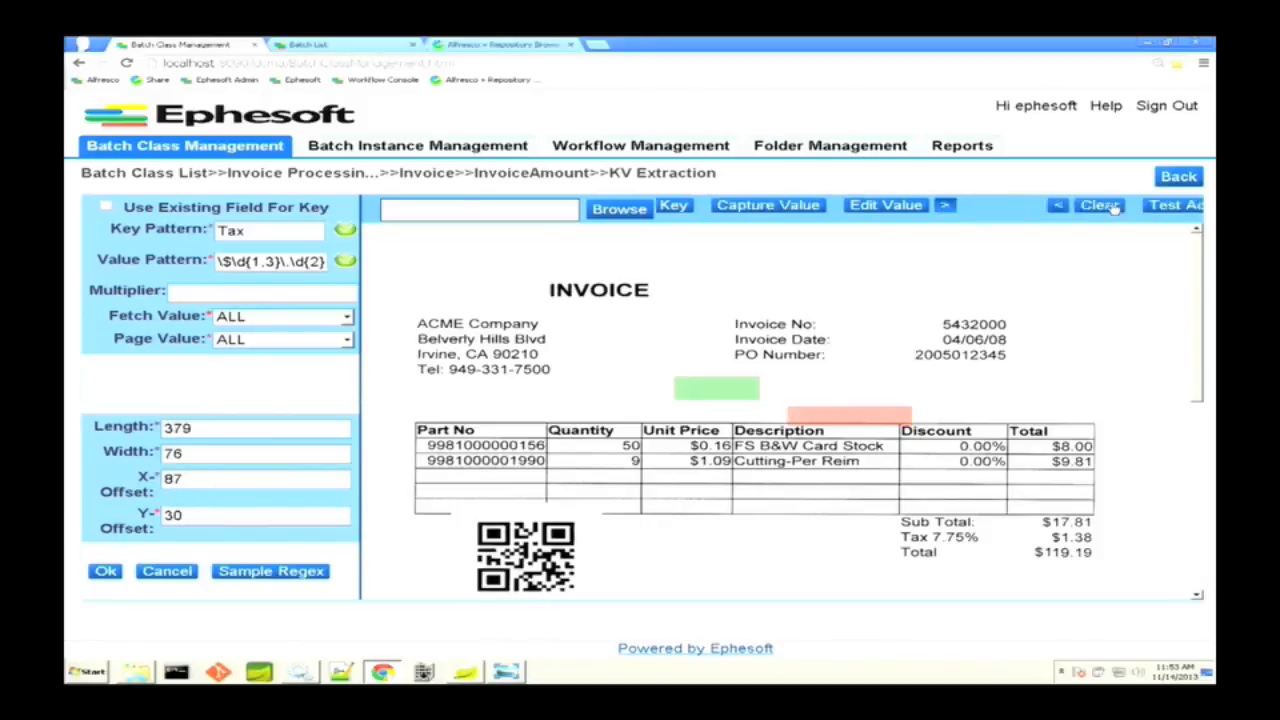
left_click(1176, 204)
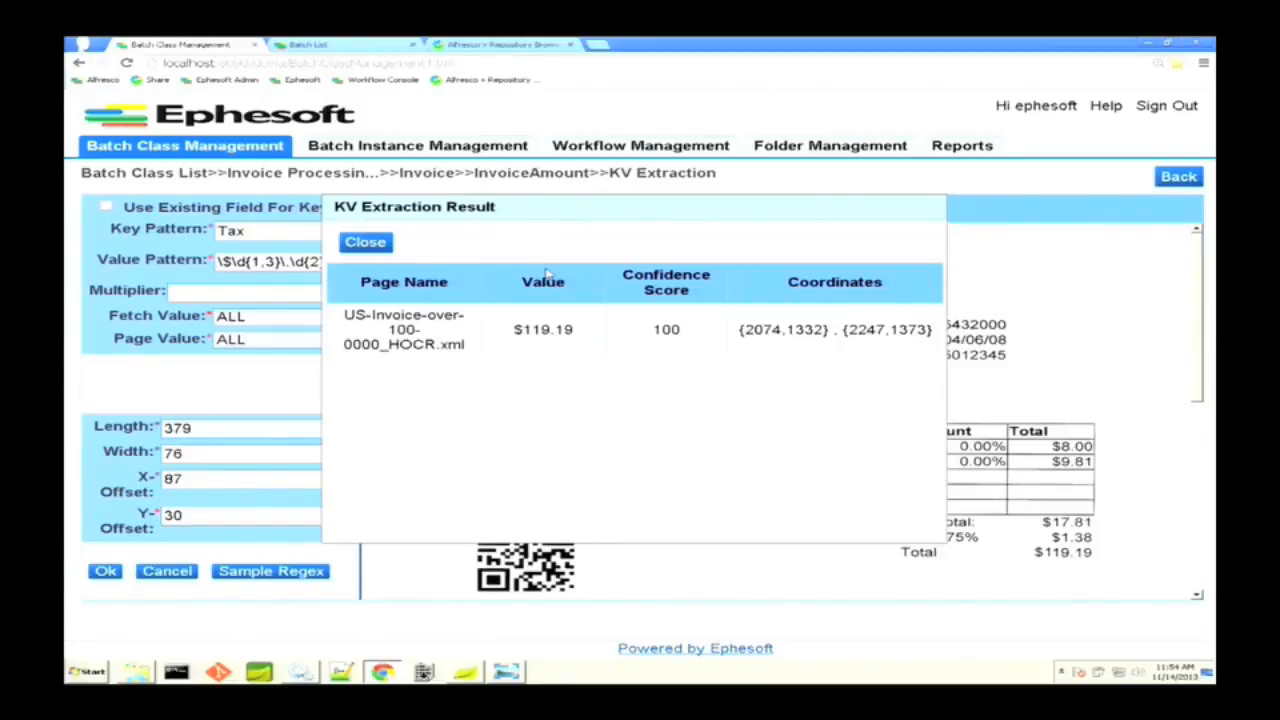
Step: Save the Tax rule for InvoiceAmount and go to the batch list showing 5 batches pending validation
left_click(364, 242)
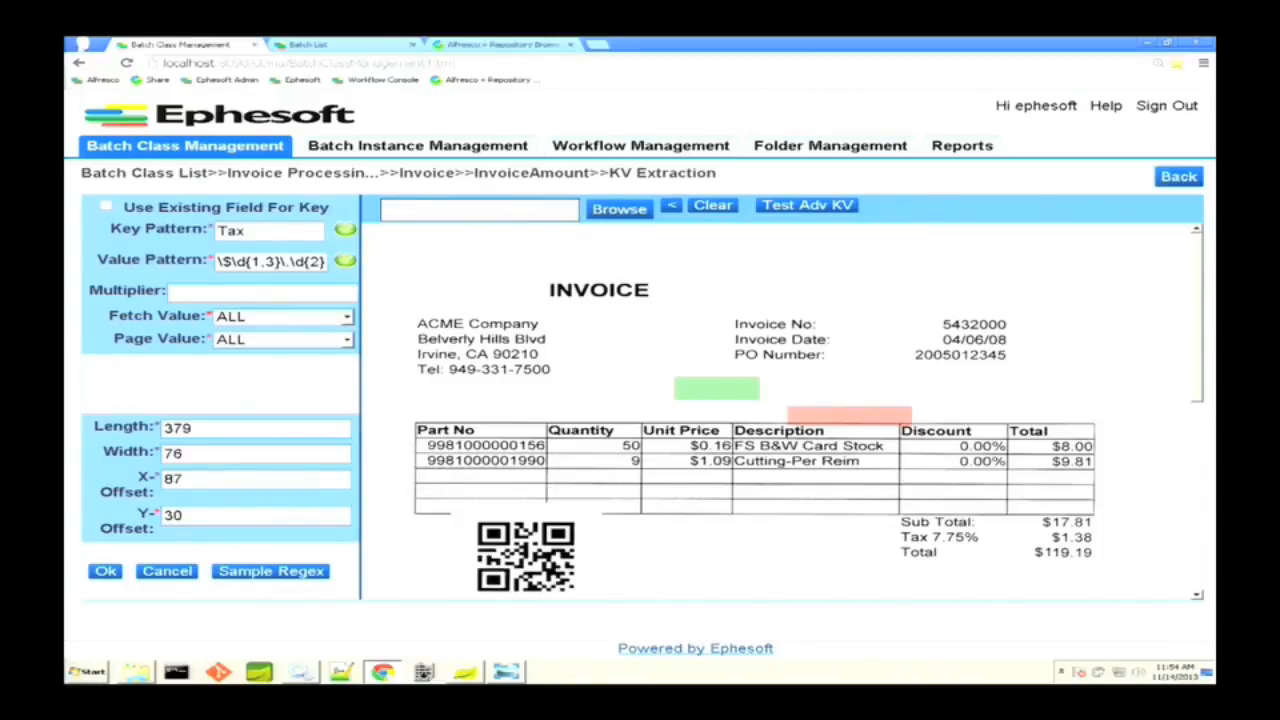
left_click(104, 572)
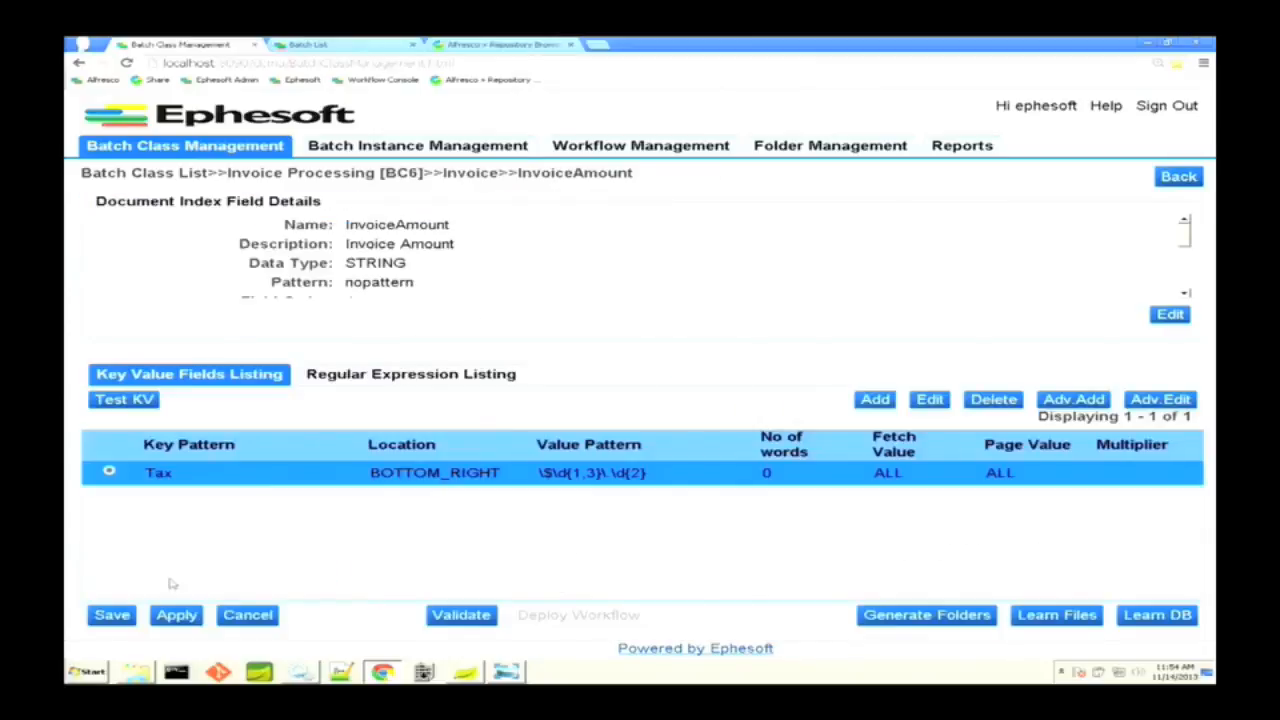
mouse_move(478, 544)
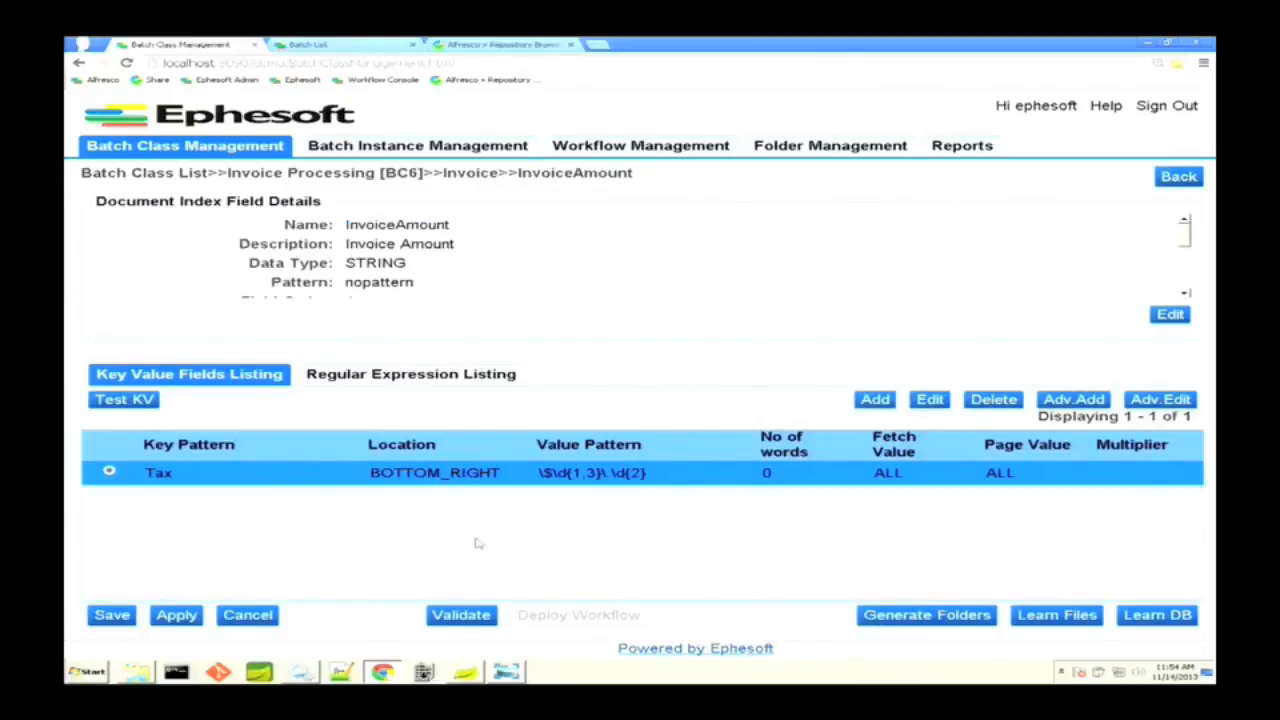
left_click(320, 44)
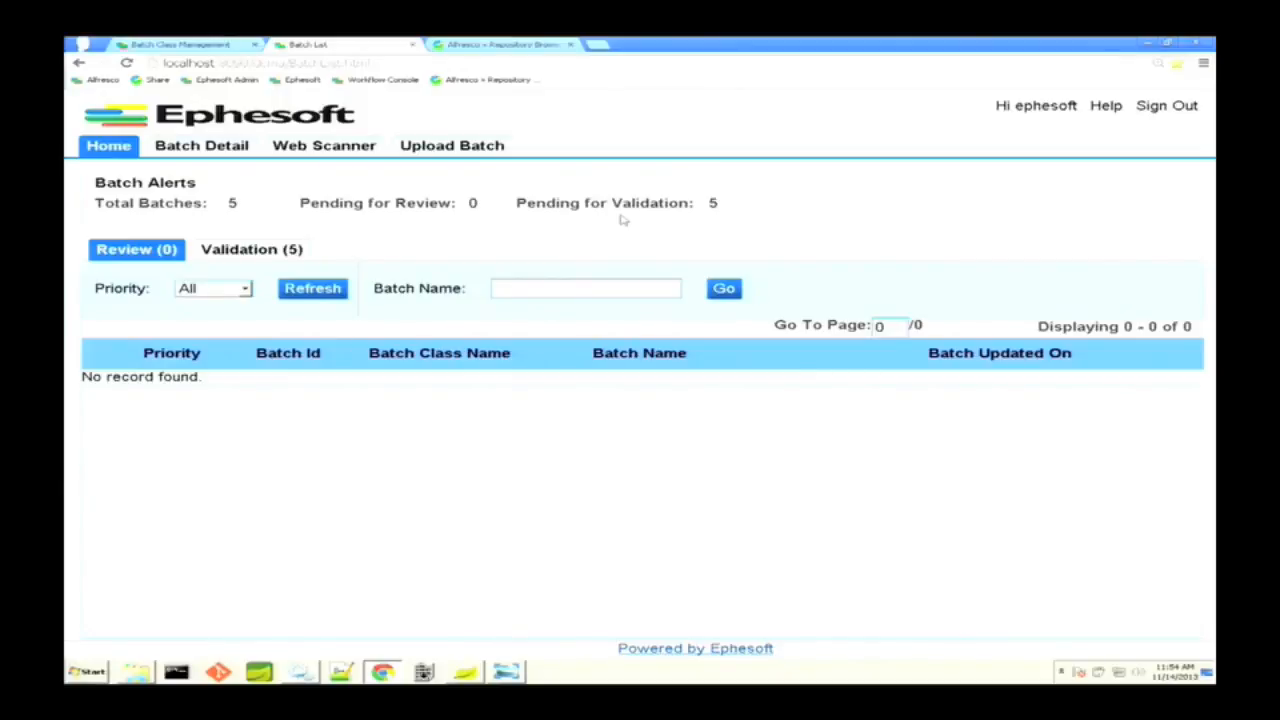
mouse_move(392, 224)
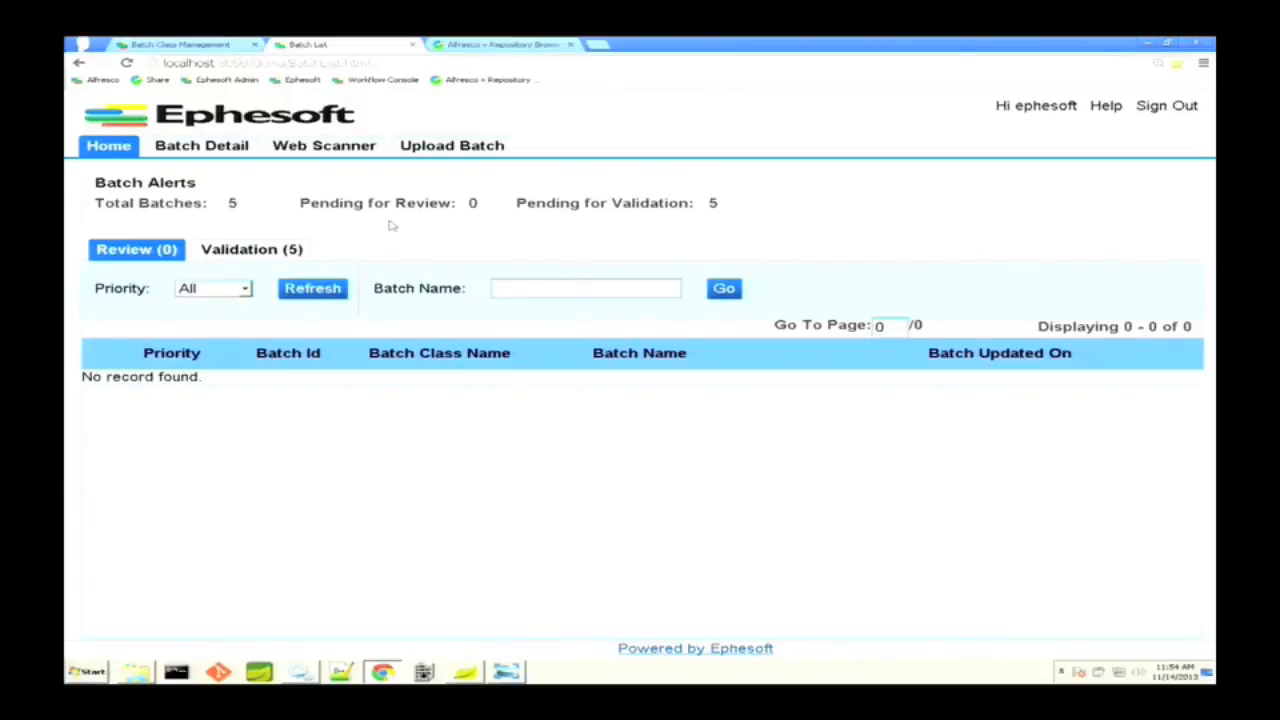
mouse_move(252, 248)
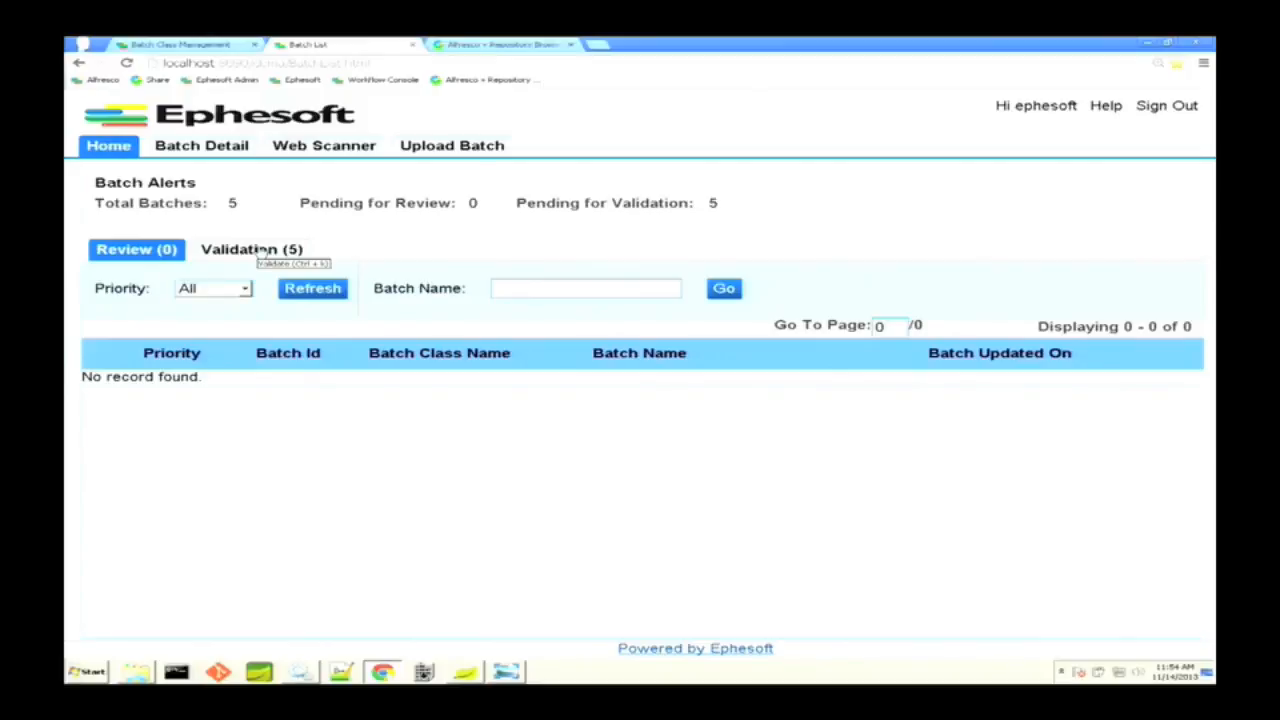
Step: Show the validation queue listing batches BI42 through BI46
left_click(252, 248)
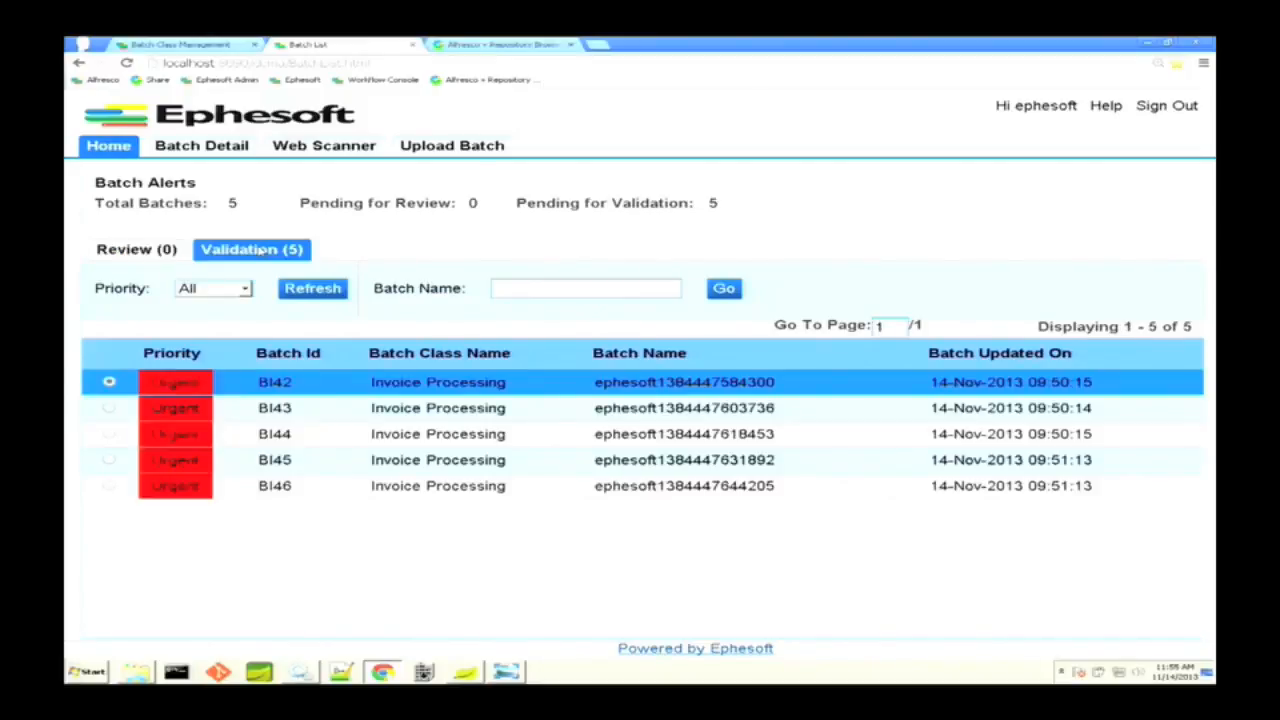
mouse_move(460, 468)
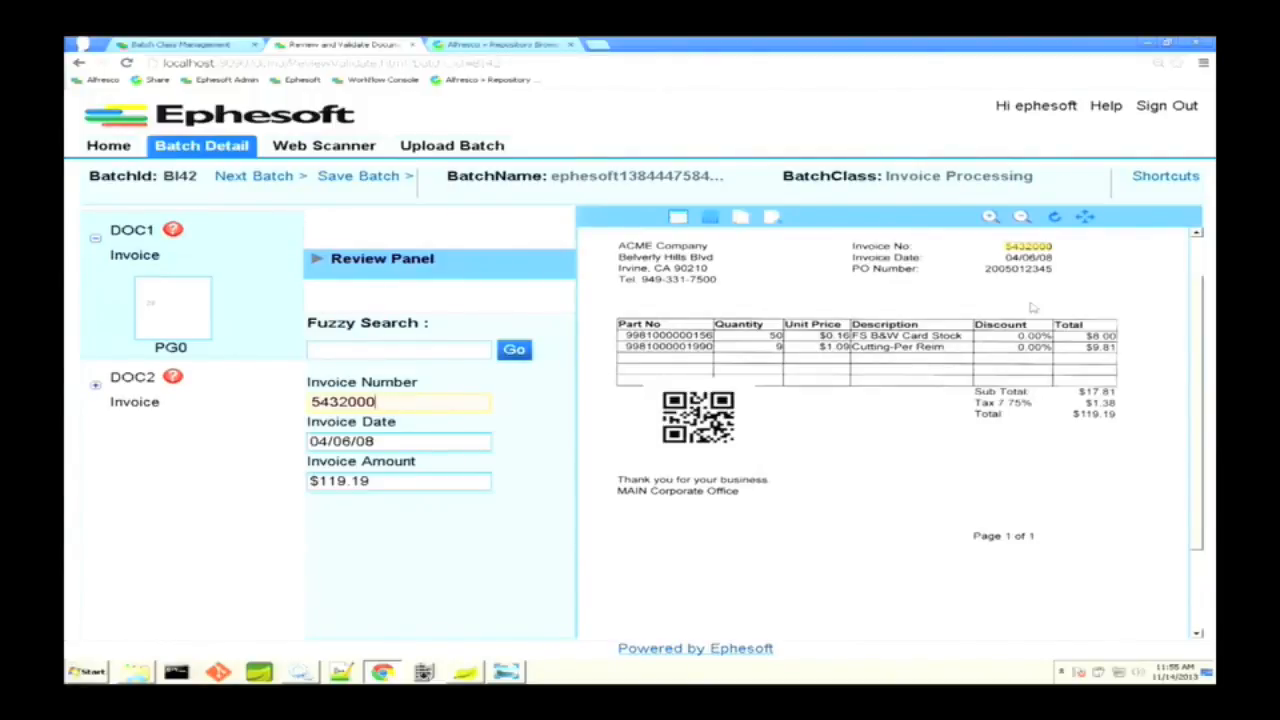
Step: Correct the invoice numbers so DOC2 reads 54320004 and save batch BI42 to finish validation
type("8")
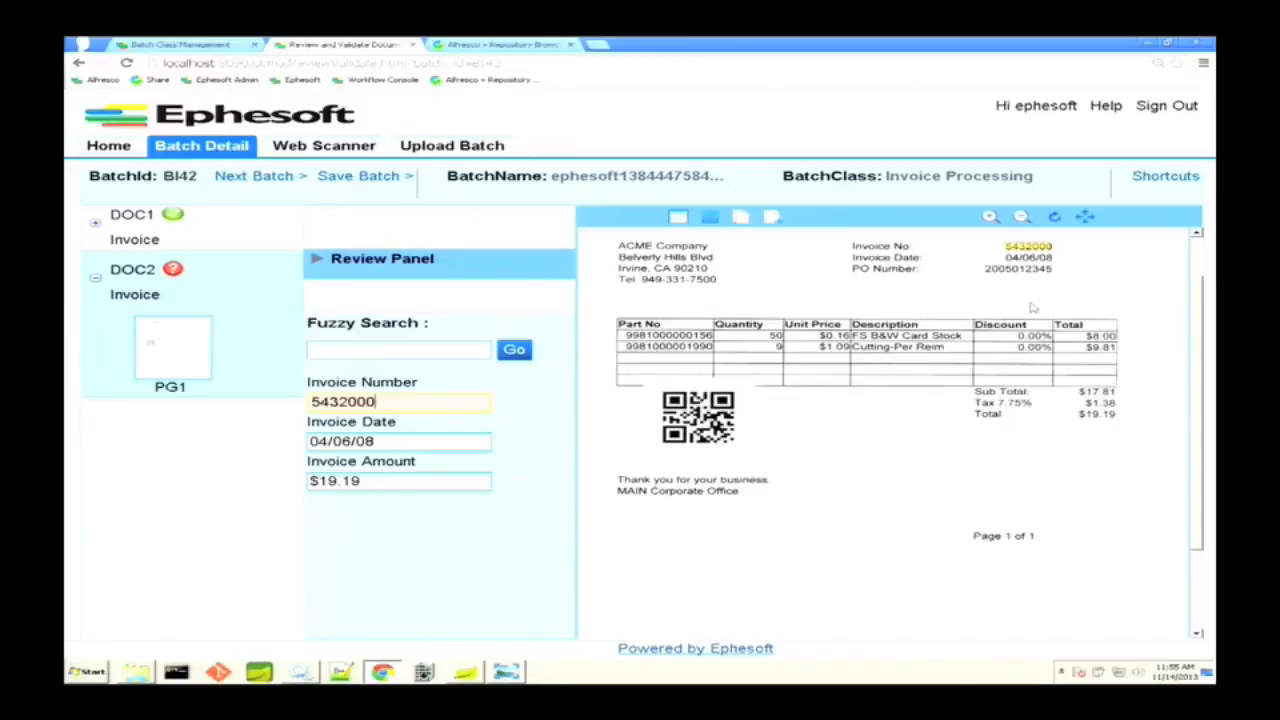
type("04")
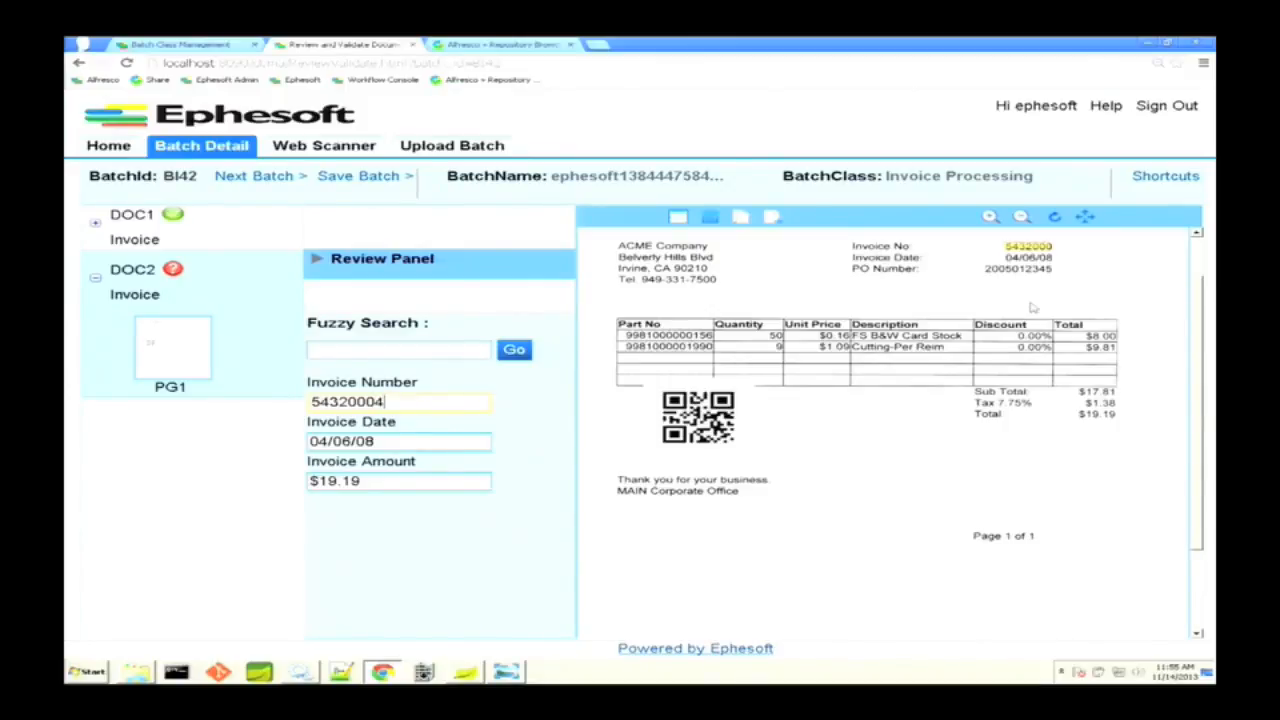
left_click(358, 176)
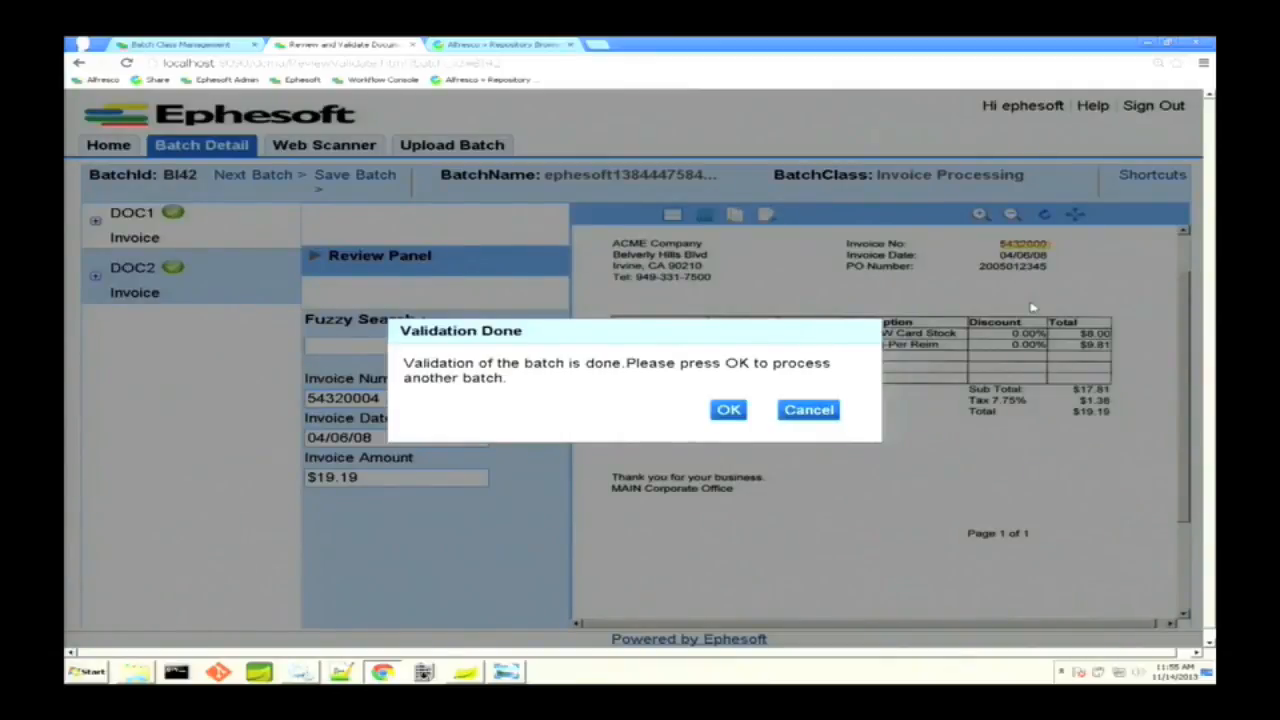
Step: Acknowledge the Validation Done message for batch BI42
left_click(728, 408)
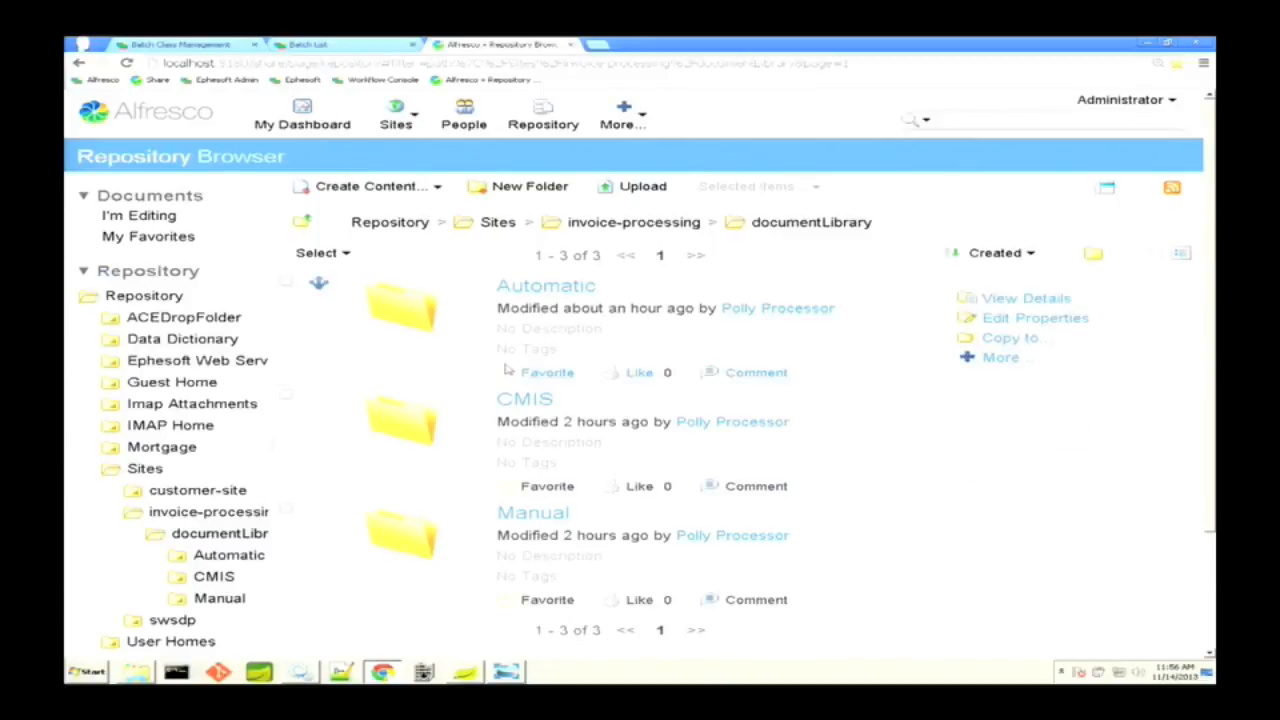
Step: Open the CMIS folder in the Alfresco invoice-processing document library
left_click(524, 398)
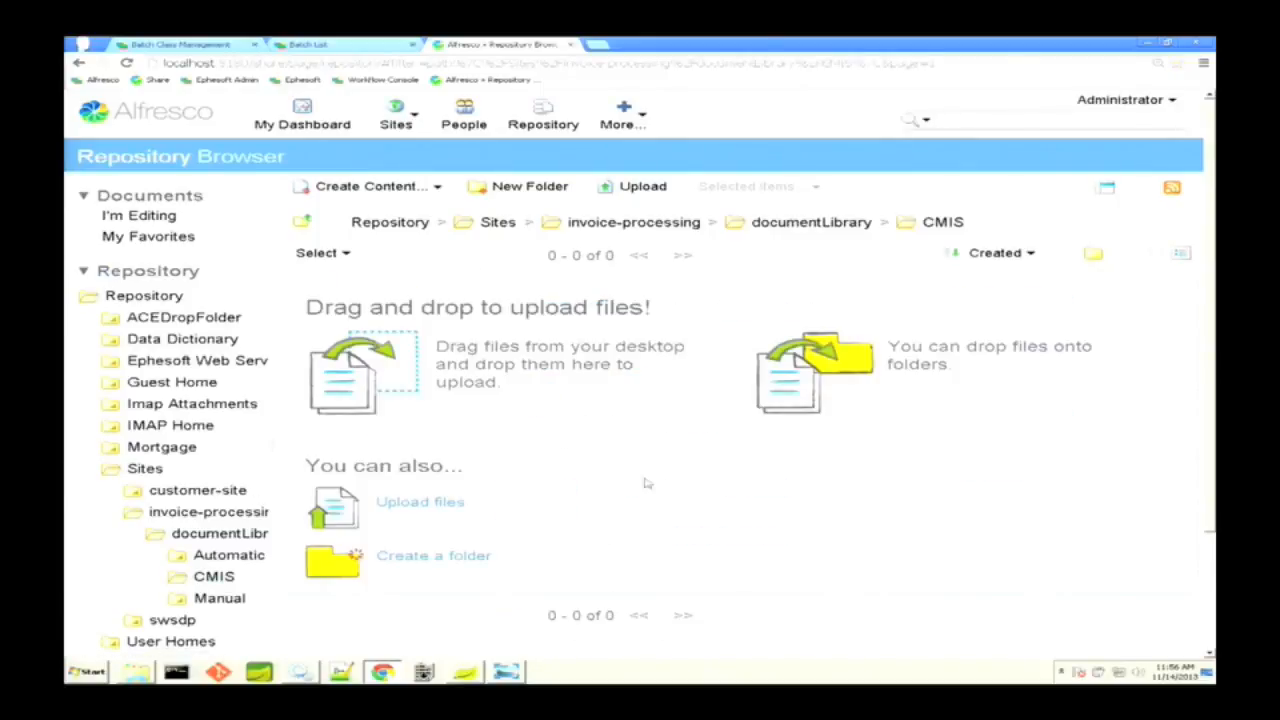
mouse_move(712, 344)
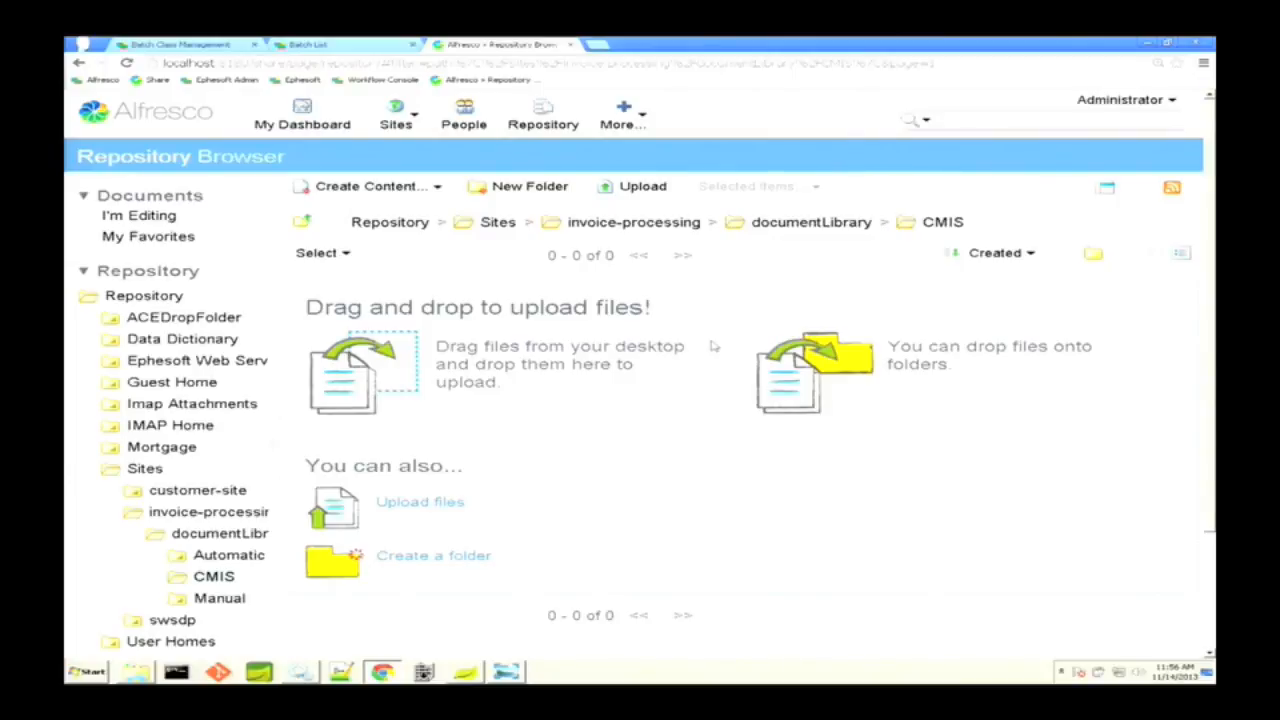
mouse_move(440, 560)
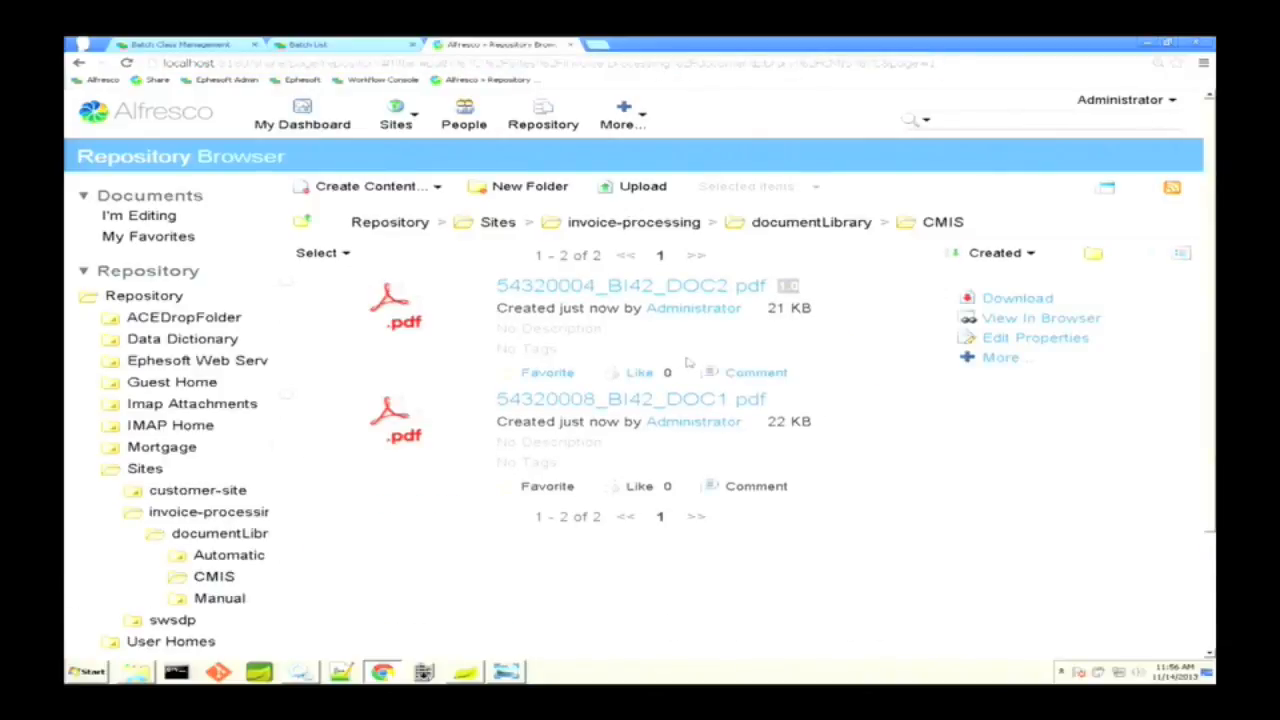
Step: Open 54320004_BI42_DOC2.pdf's details and view its properties: number 54320004, date 04/06/08, amount $19.19
left_click(630, 284)
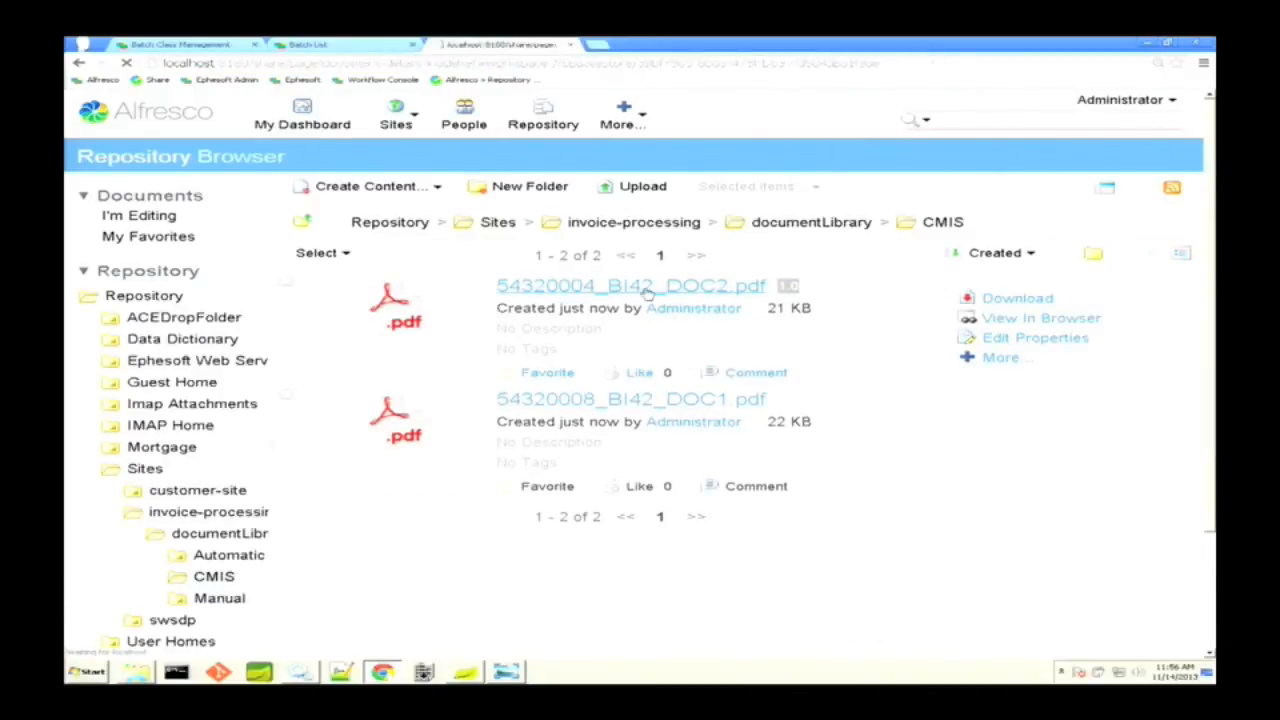
left_click(630, 284)
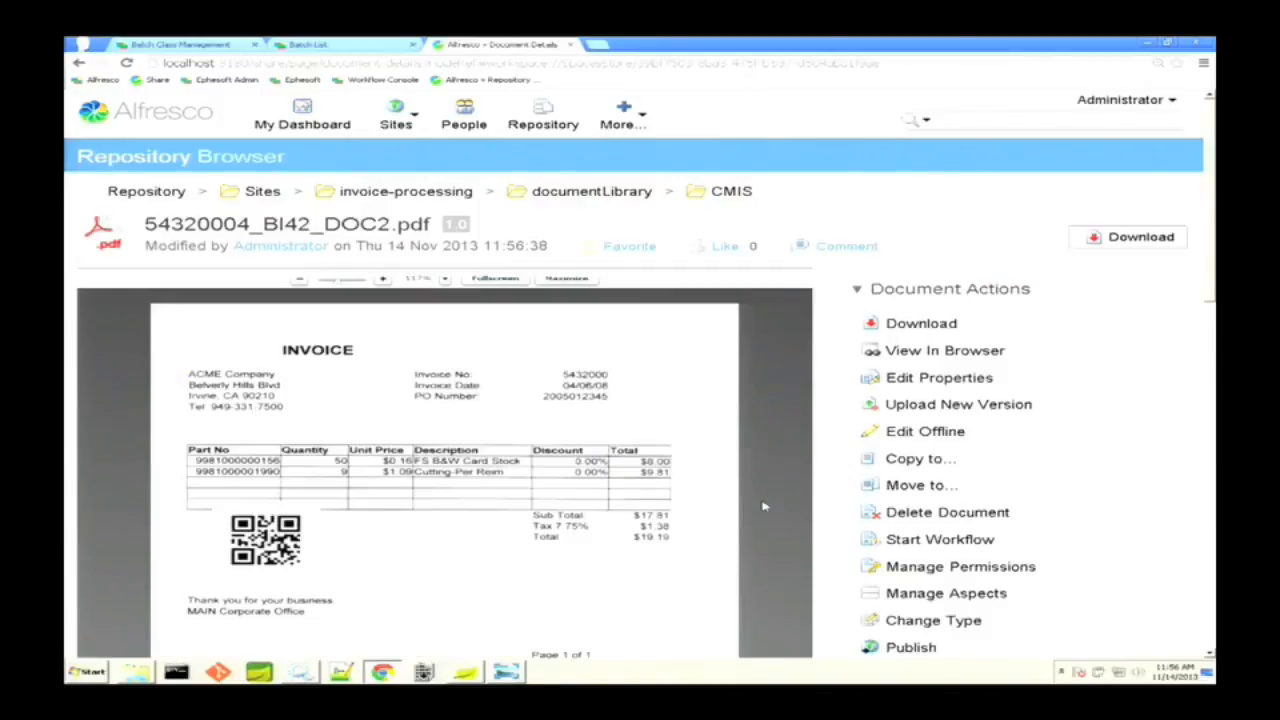
scroll("down", 3)
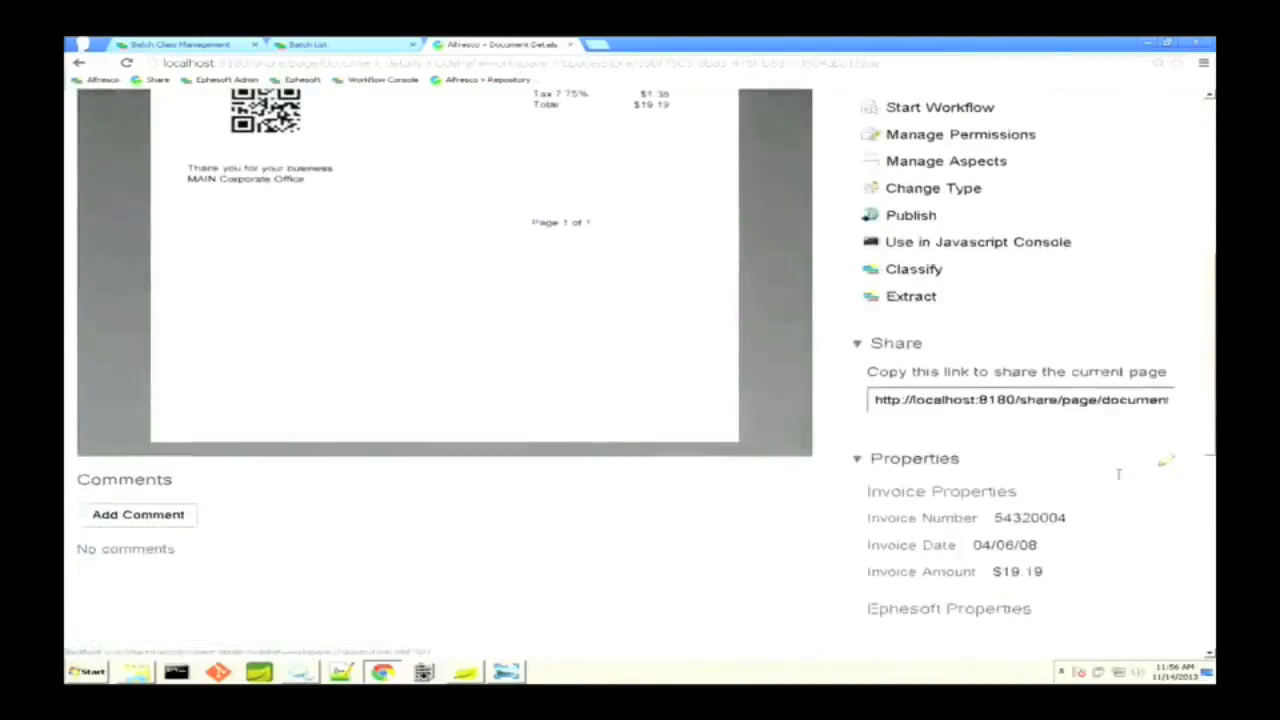